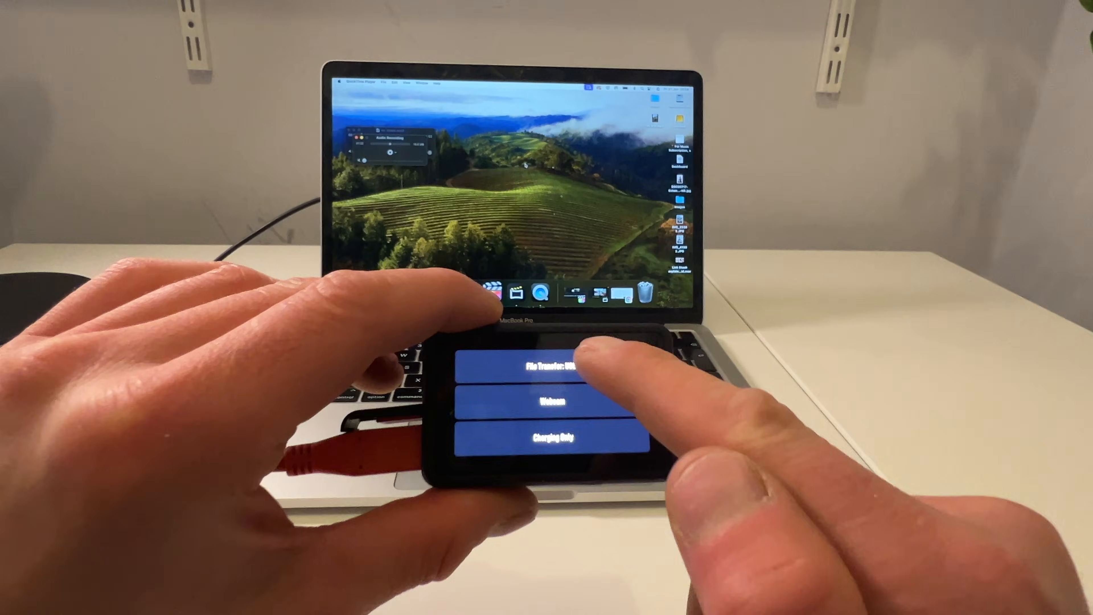
# Step: Switch the Osmo Action into File Transfer mode so it mounts as the OsmoAction drive
pyautogui.click(551, 367)
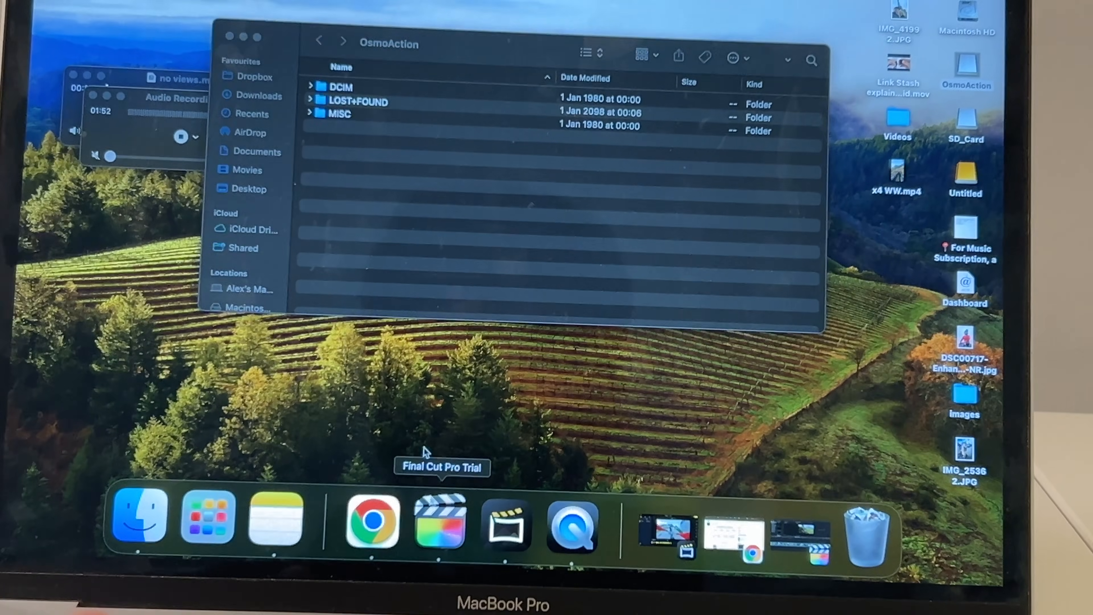
# Step: Check the OsmoAction drive's DCIM and LOST+FOUND folders, finding both empty, and return to the top level
pyautogui.click(440, 519)
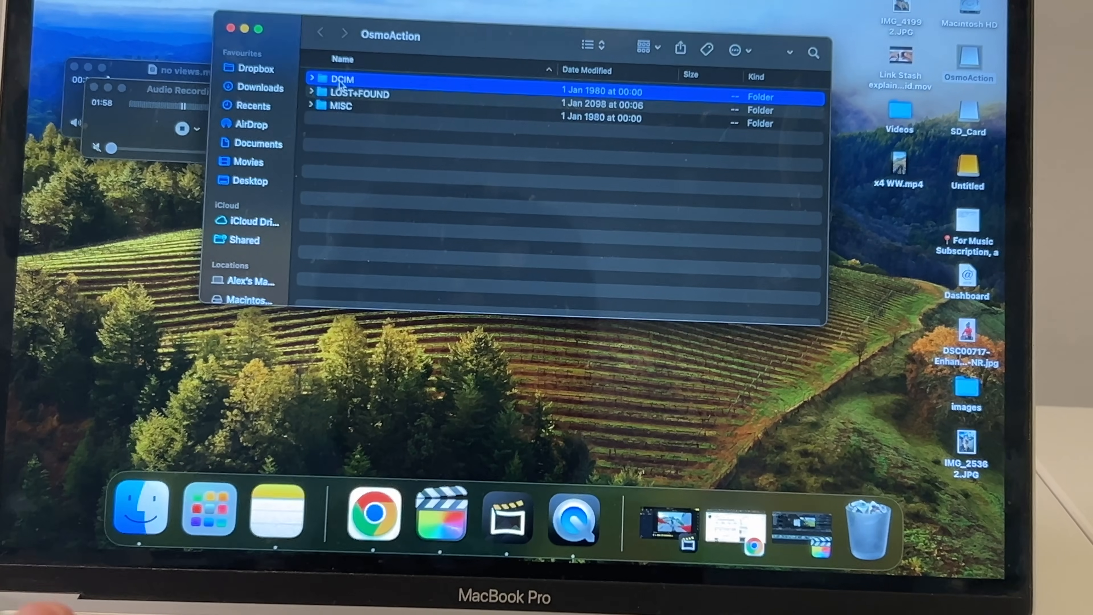
pyautogui.doubleClick(342, 78)
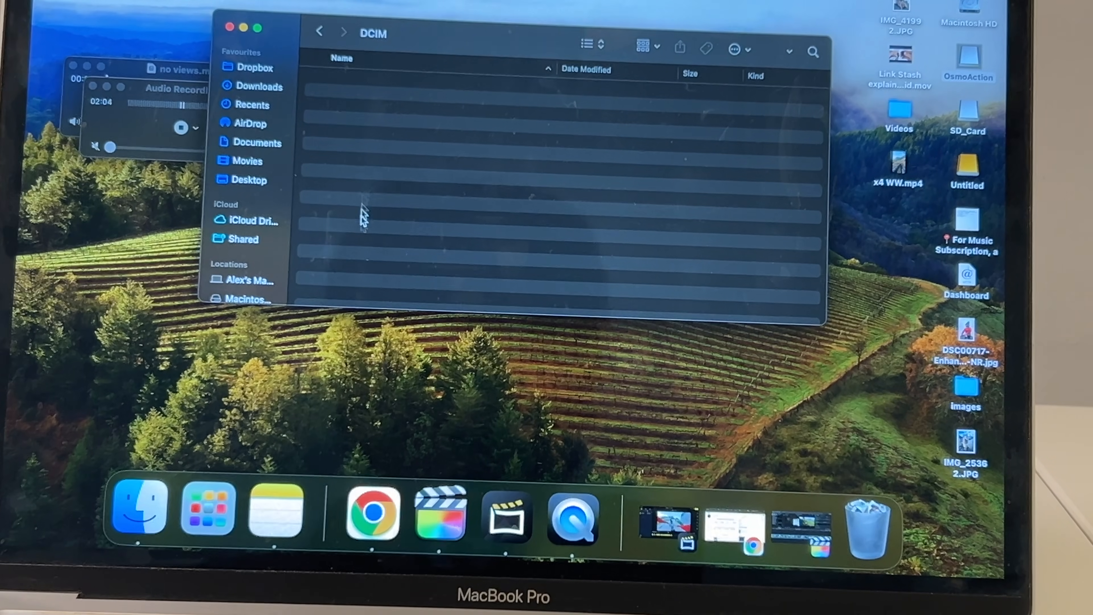
pyautogui.click(319, 33)
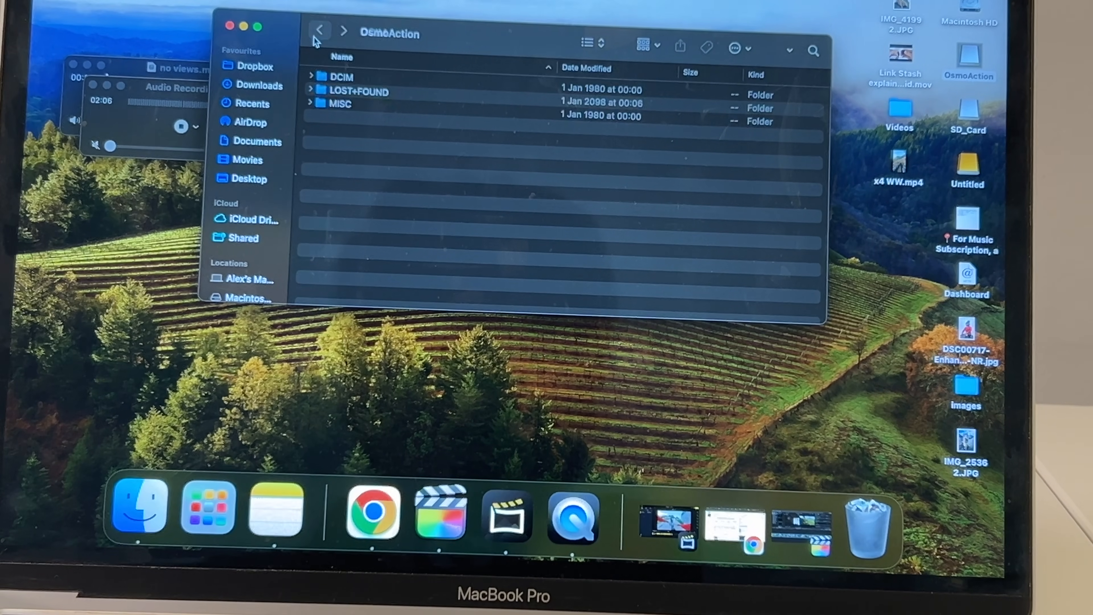
pyautogui.doubleClick(355, 91)
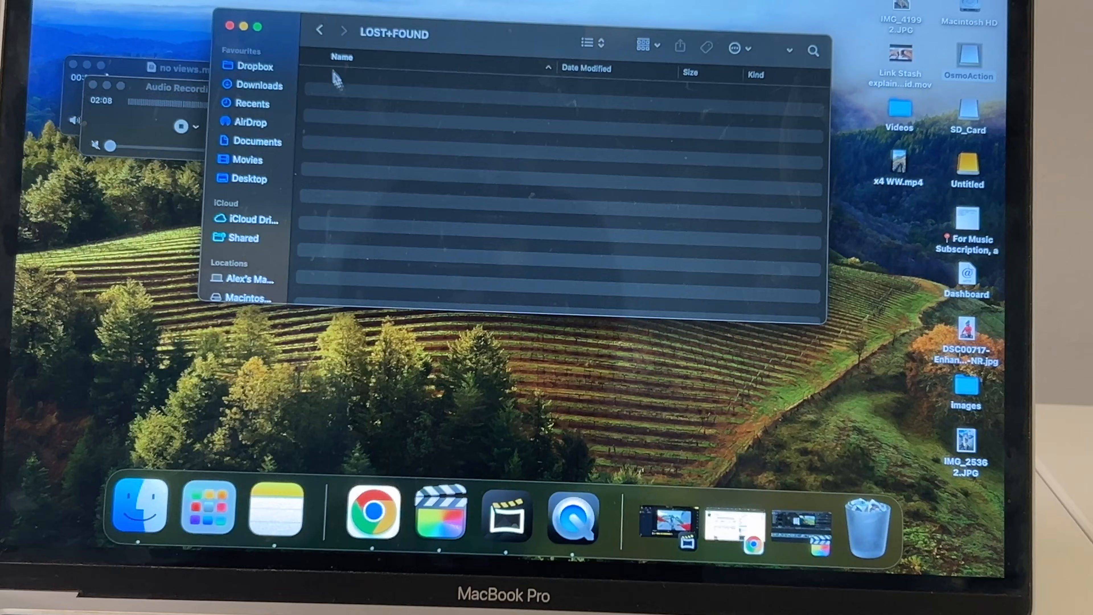
pyautogui.click(319, 31)
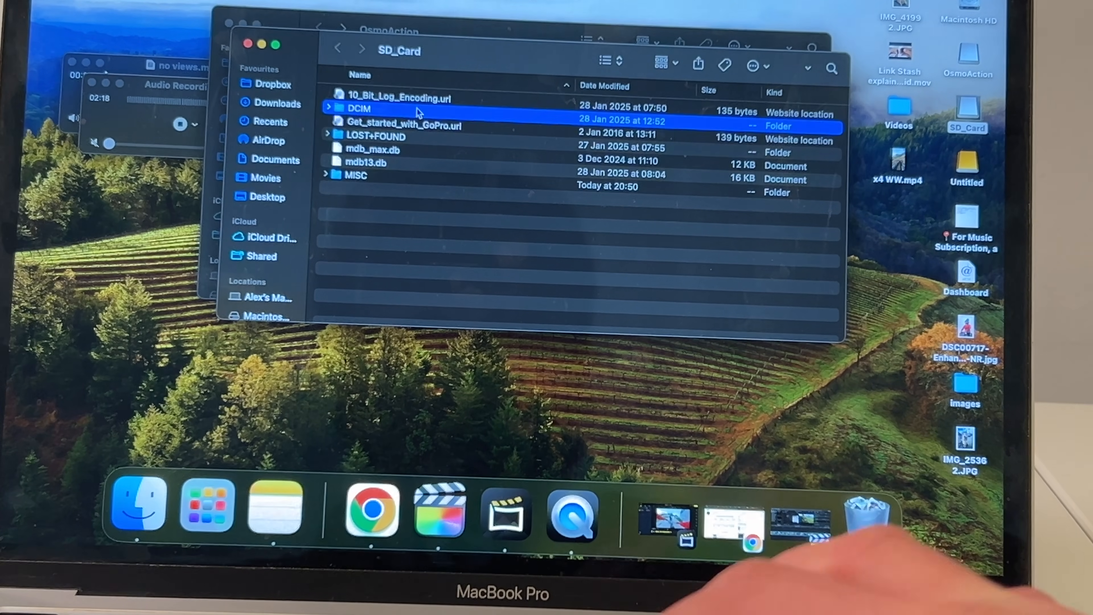
# Step: Browse into the SD_Card's DCIM folder and then the DJI_001 clip folder
pyautogui.doubleClick(359, 109)
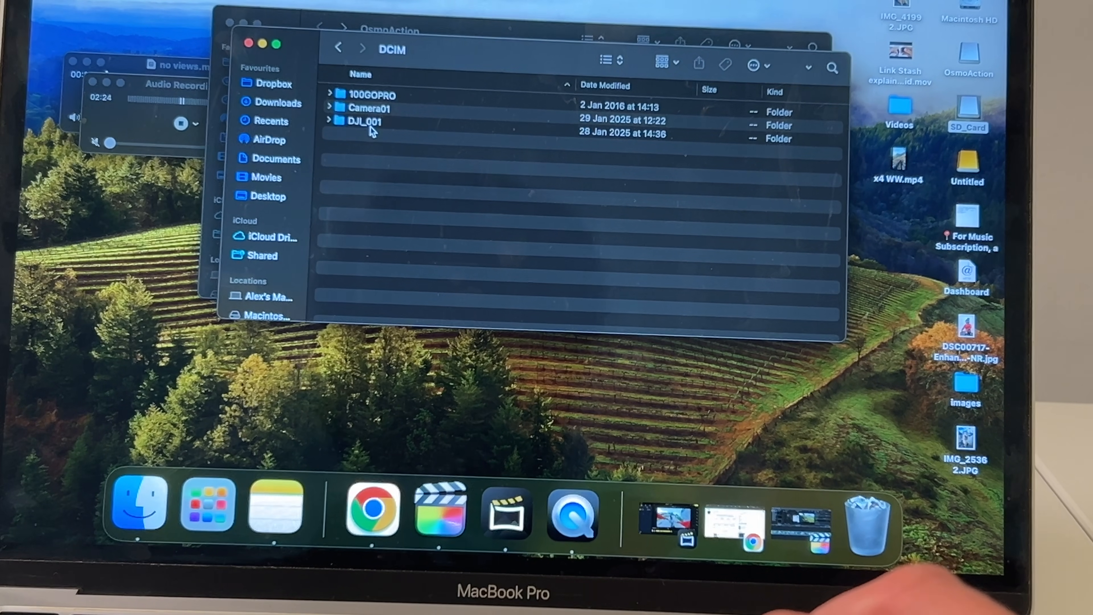
pyautogui.click(364, 125)
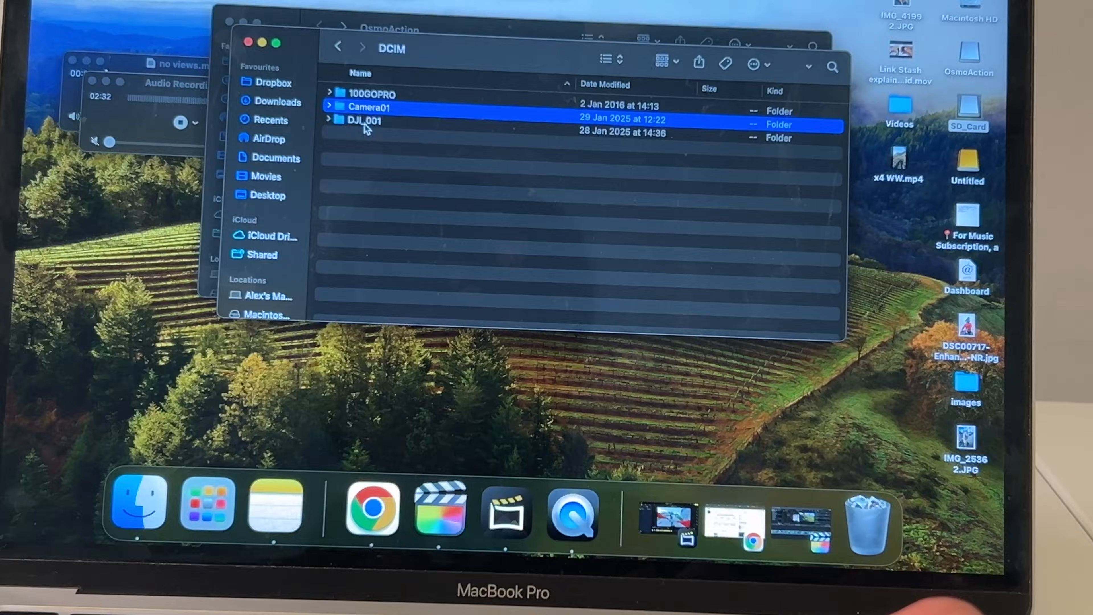
pyautogui.doubleClick(363, 121)
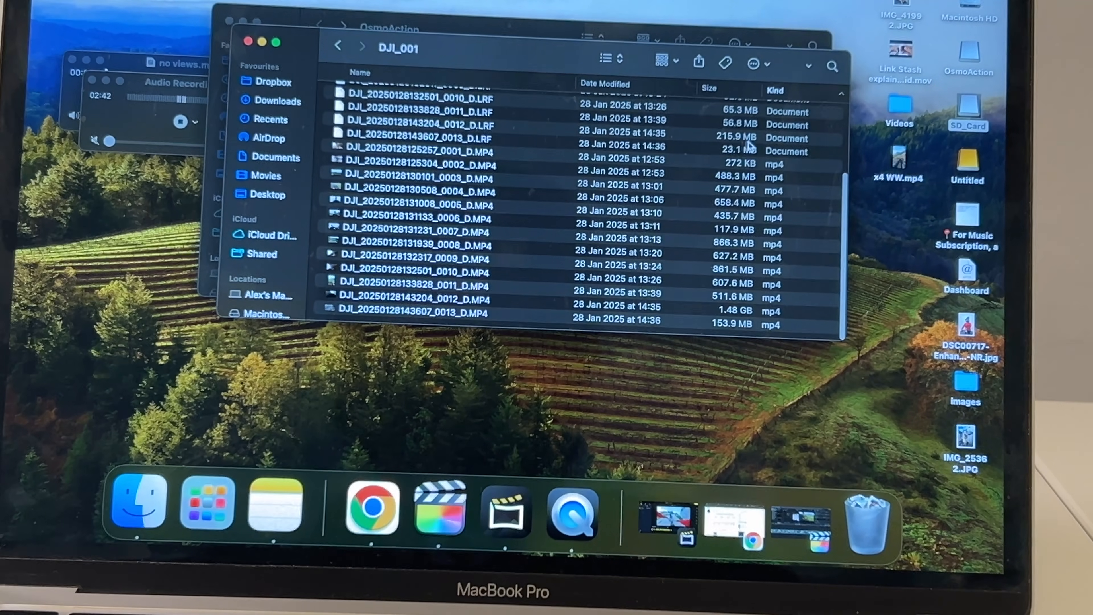
# Step: Select the MP4 clips in DJI_001, ending with a single MP4 clip selected
pyautogui.click(419, 152)
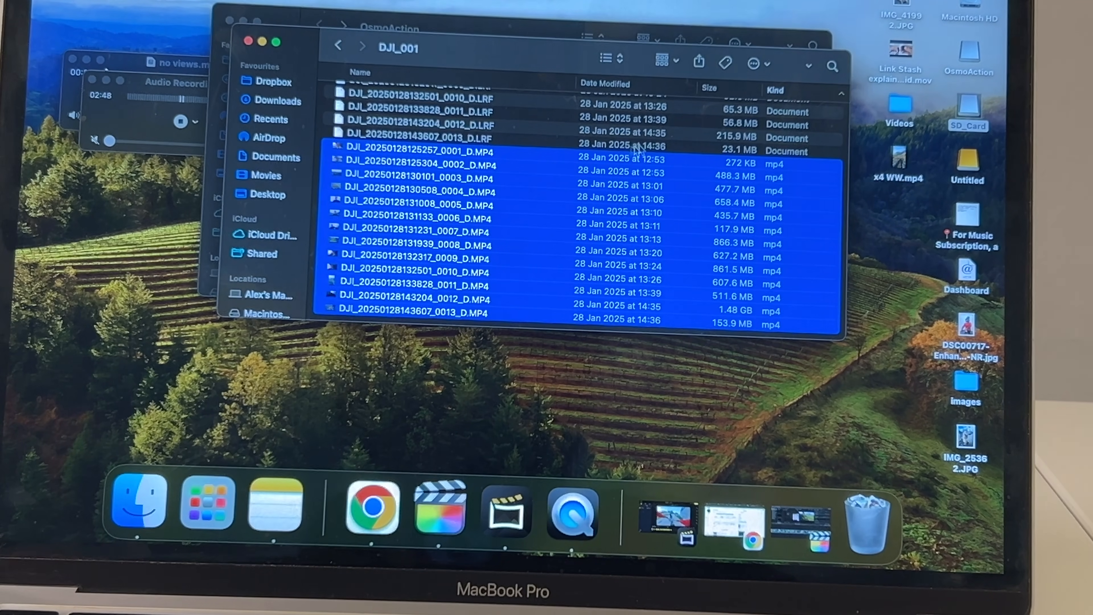
pyautogui.click(419, 151)
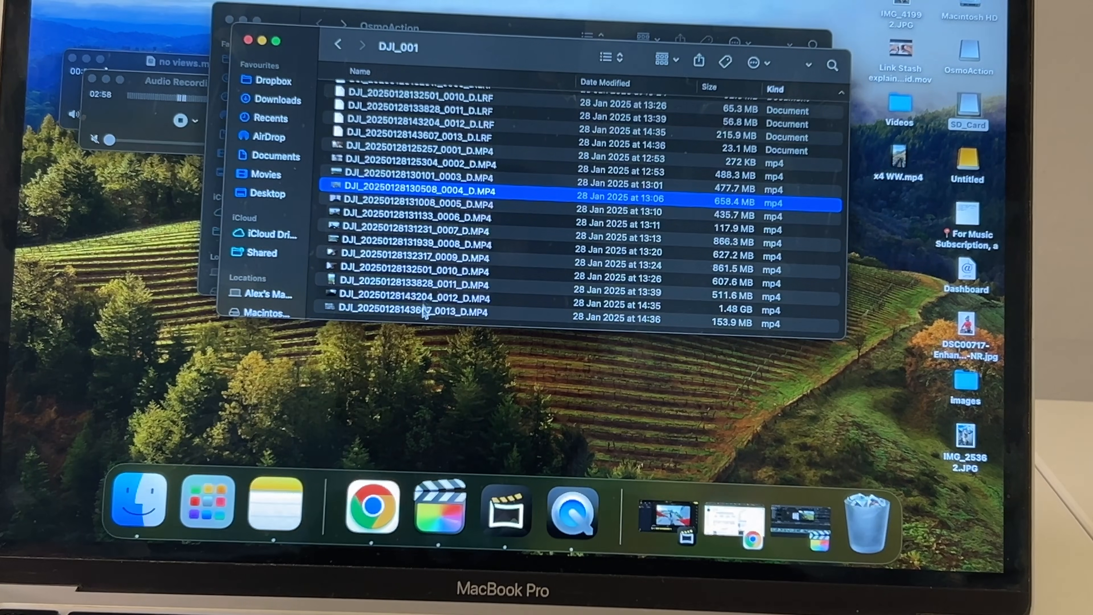
pyautogui.click(415, 244)
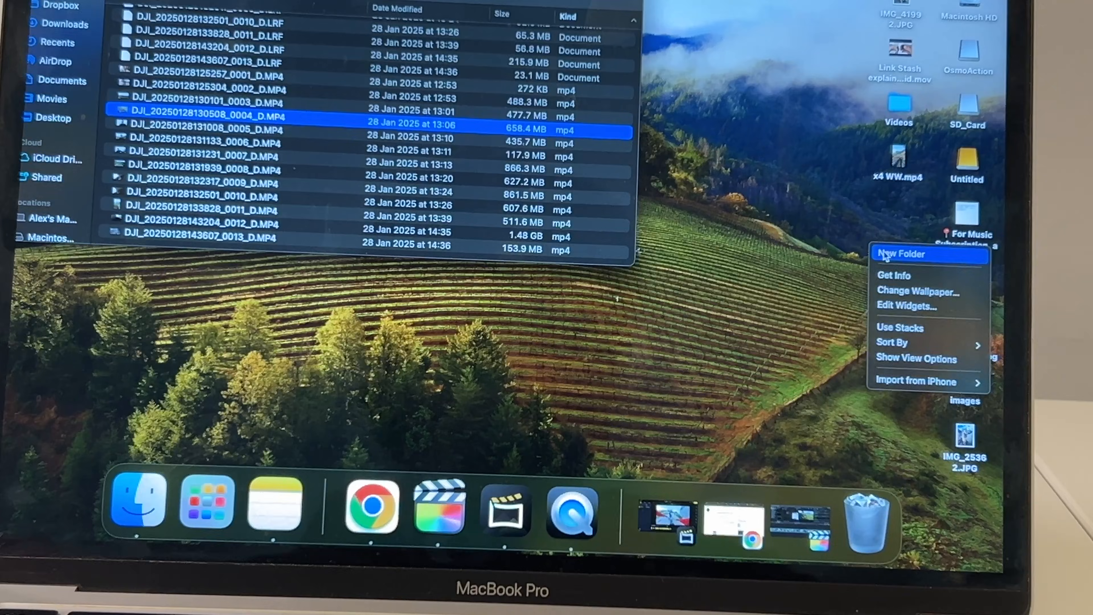
# Step: Create a new desktop folder named 'test' and open its empty window
pyautogui.click(900, 254)
pyautogui.write('test')
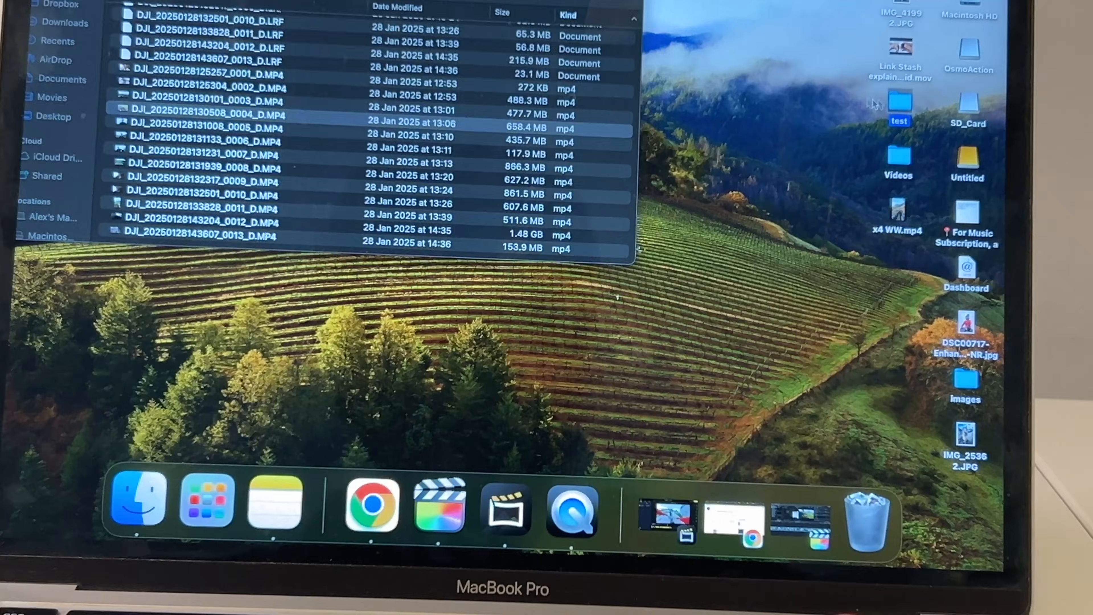
pyautogui.doubleClick(898, 105)
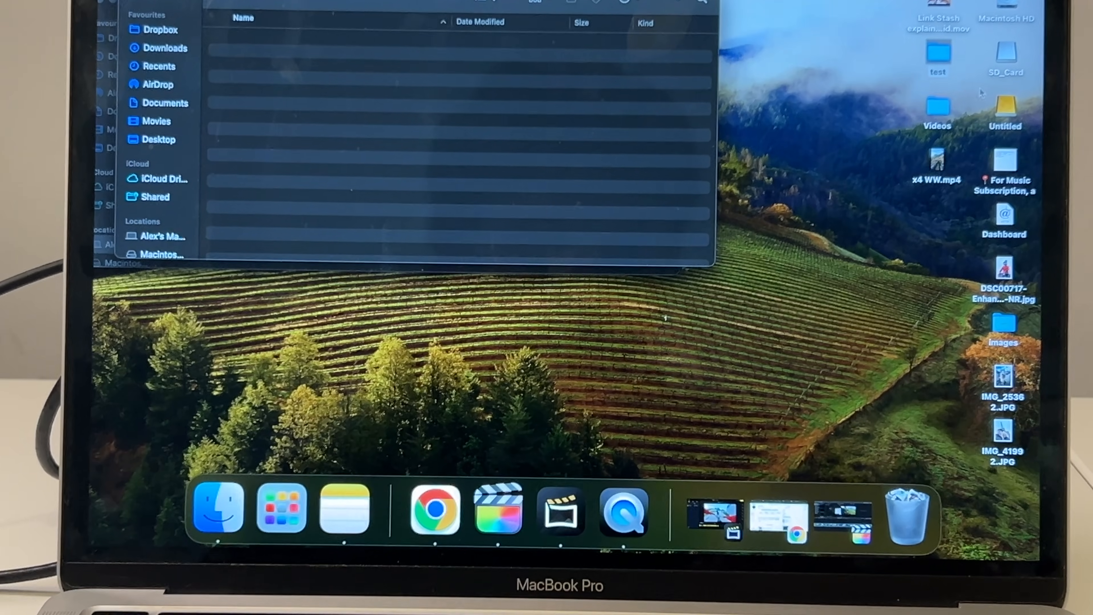
# Step: Bring the DJI_001 clip list forward beside the test folder and select an MP4 clip
pyautogui.click(1005, 54)
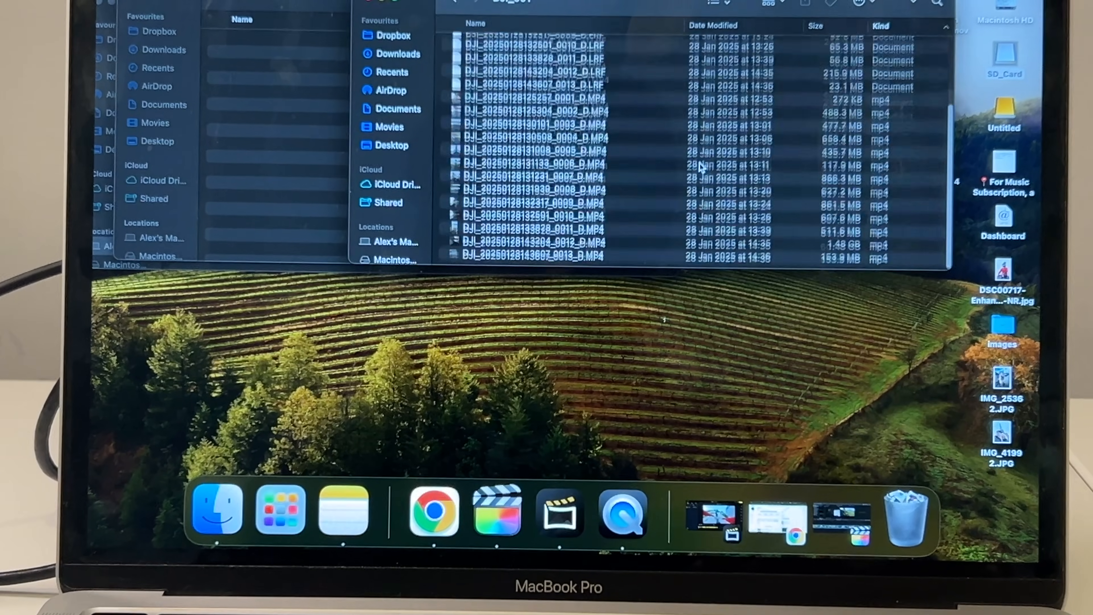
pyautogui.click(533, 149)
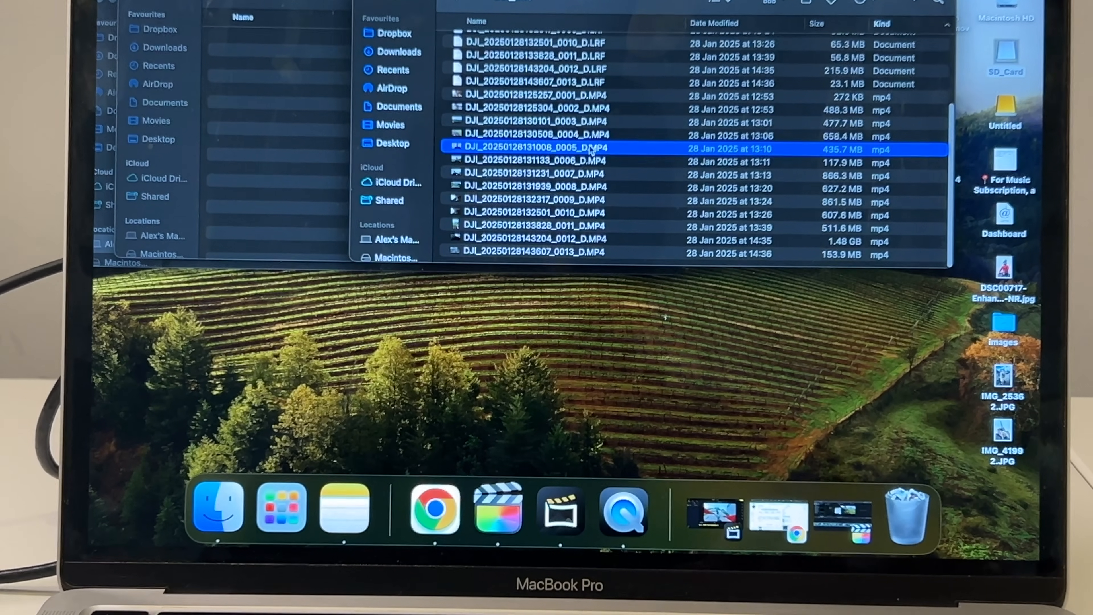